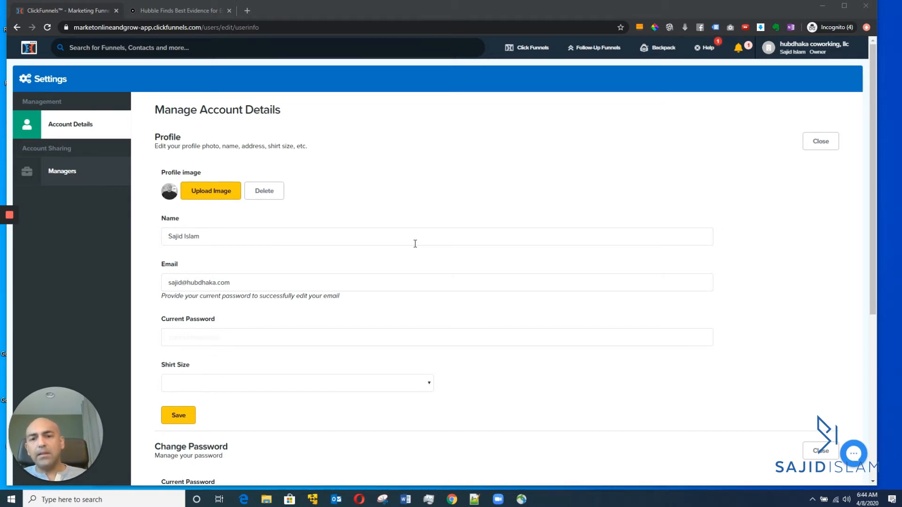
{"action": "scroll", "scroll_direction": "down", "scroll_amount": 3}
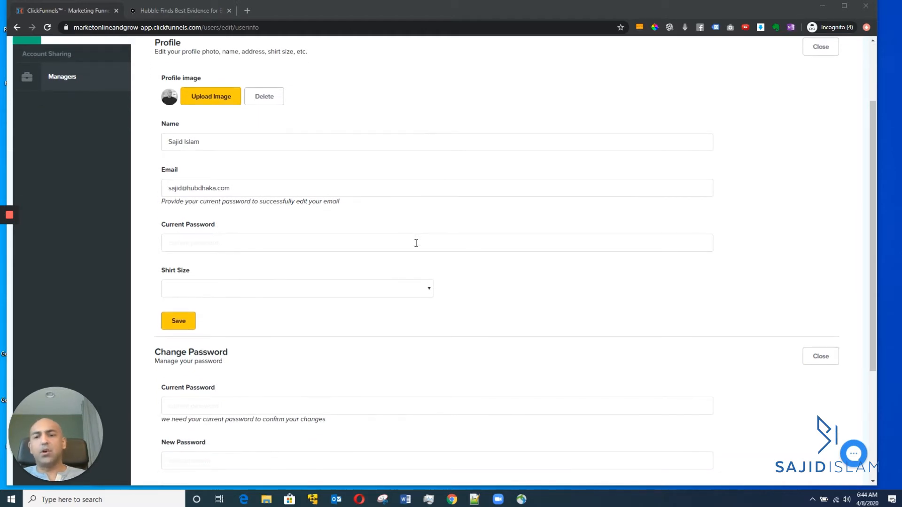
{"action": "scroll", "scroll_direction": "down", "scroll_amount": 3}
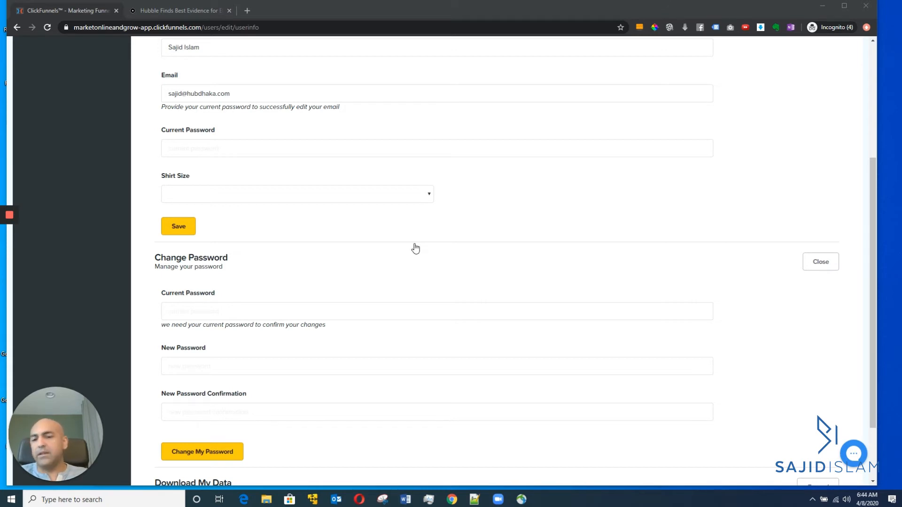
{"action": "scroll", "scroll_direction": "down", "scroll_amount": 3}
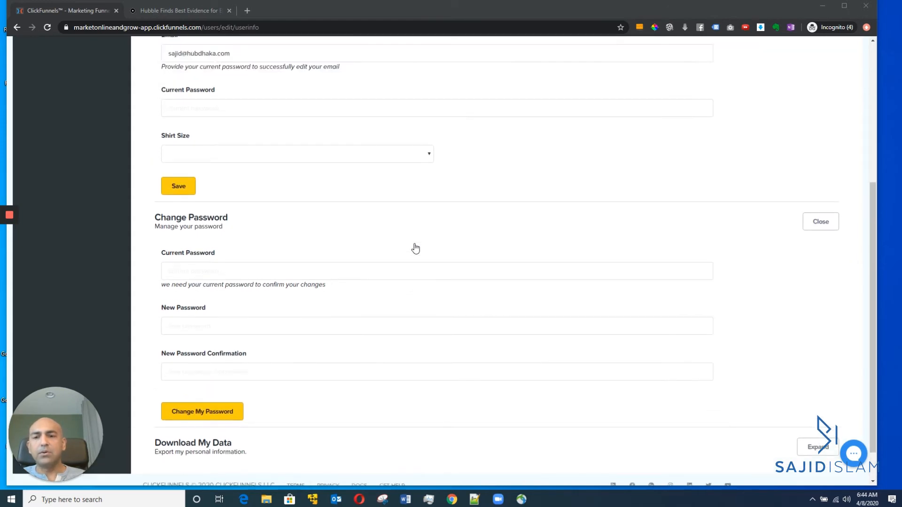
{"action": "scroll", "scroll_direction": "up", "scroll_amount": 3}
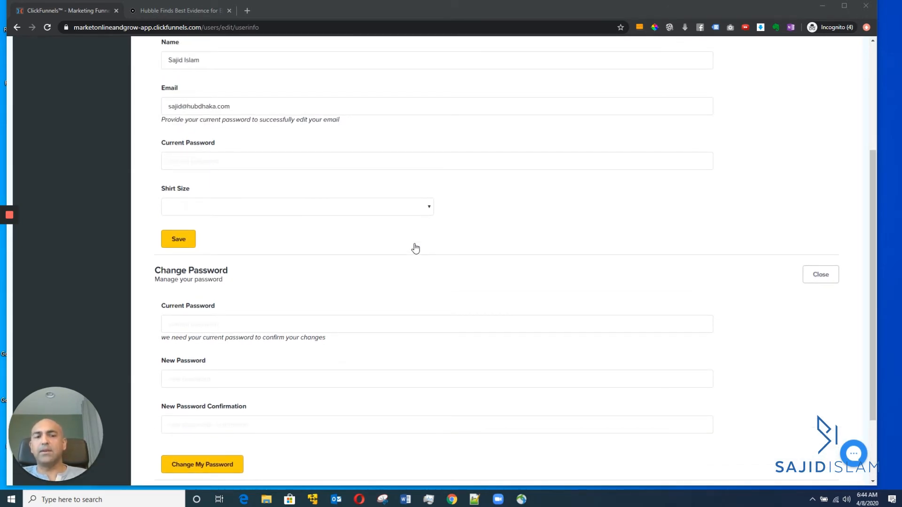